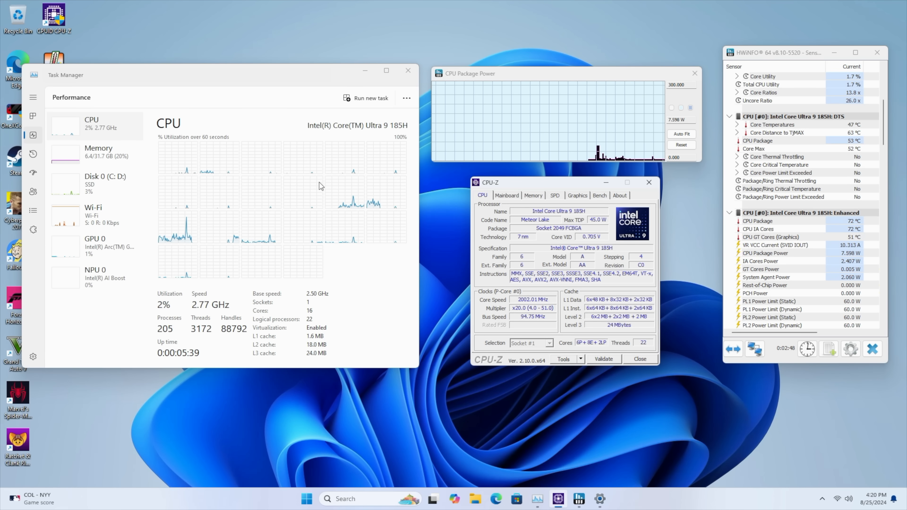
pyautogui.moveTo(319, 186)
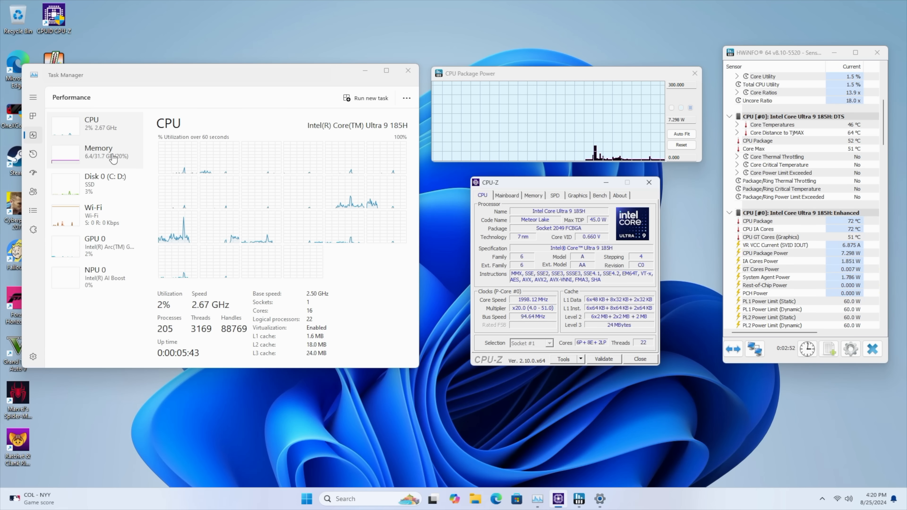
# Review the Memory and Intel Arc GPU 0 performance pages, then show the hidden tray icons
pyautogui.click(98, 151)
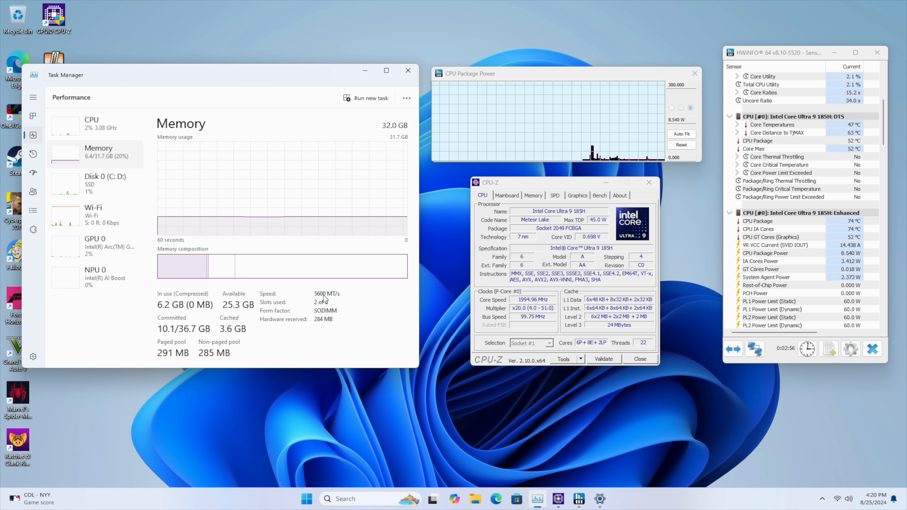
pyautogui.click(94, 247)
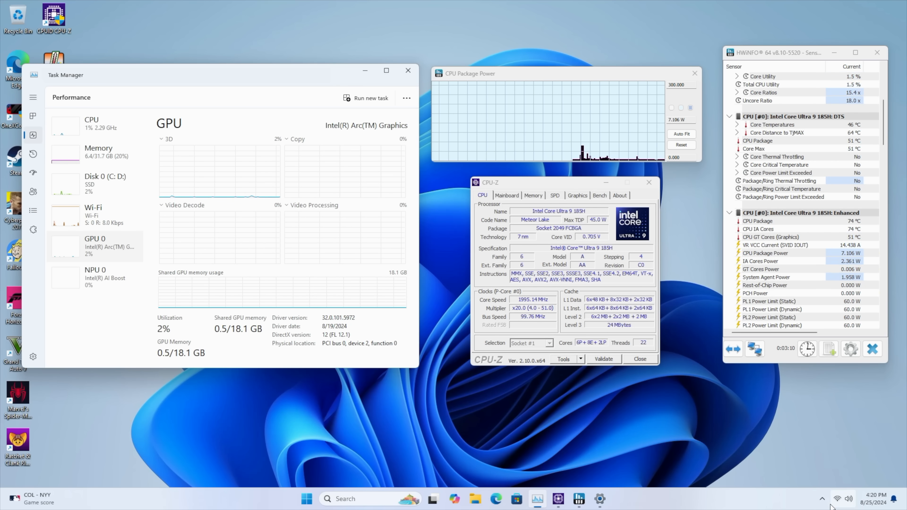
pyautogui.click(821, 499)
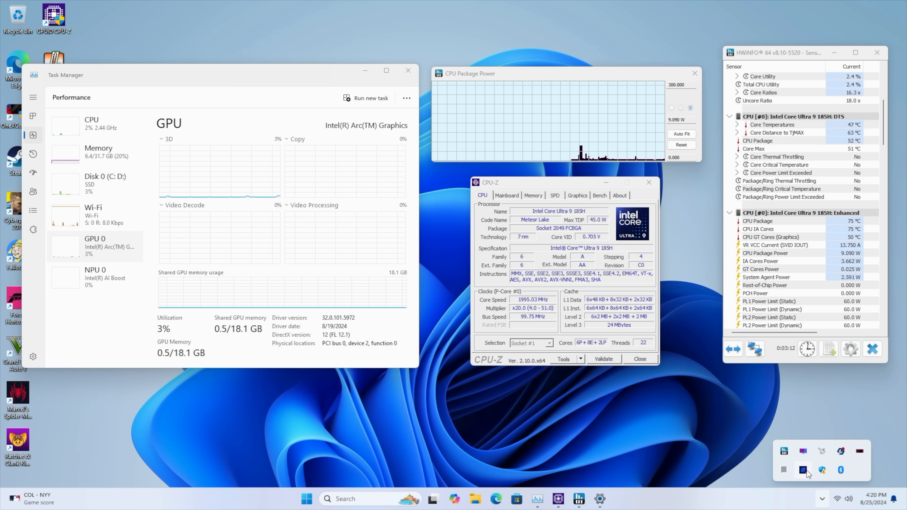
# Launch Arc Control, view live performance monitoring, then go to Global Game Settings
pyautogui.click(803, 469)
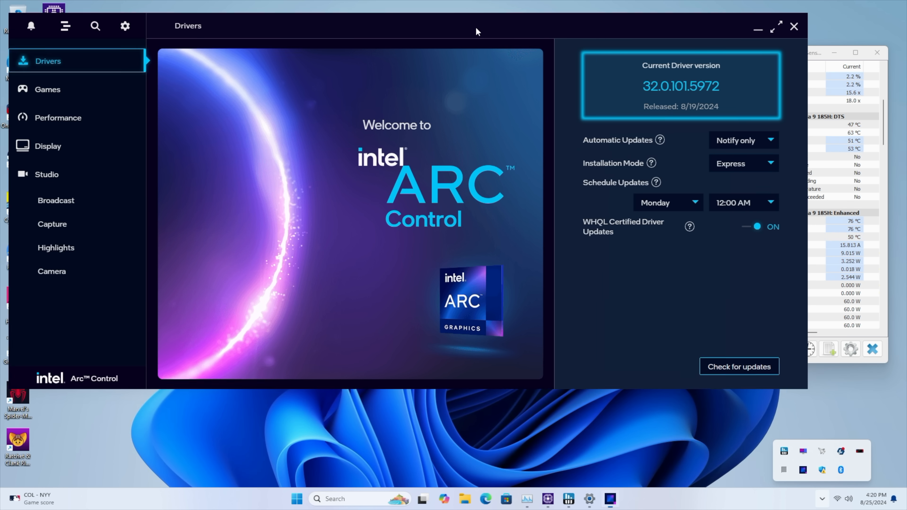
pyautogui.click(58, 118)
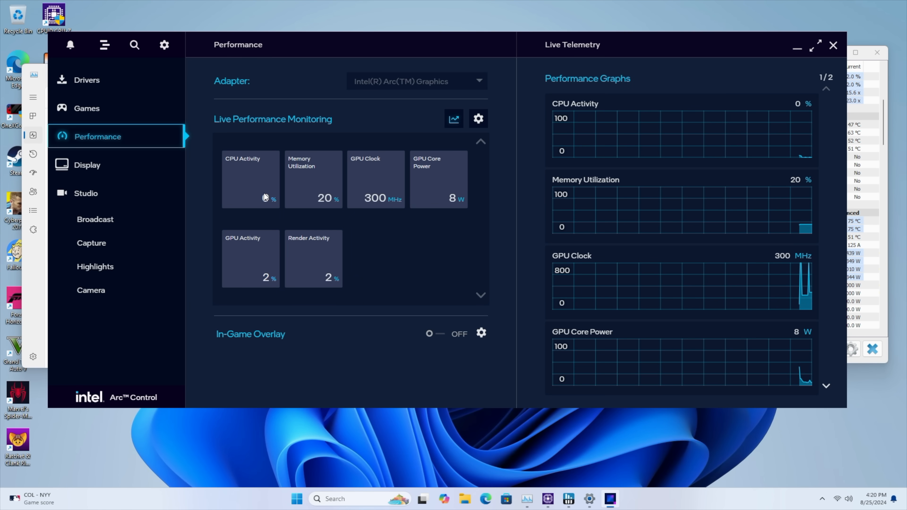
pyautogui.click(87, 108)
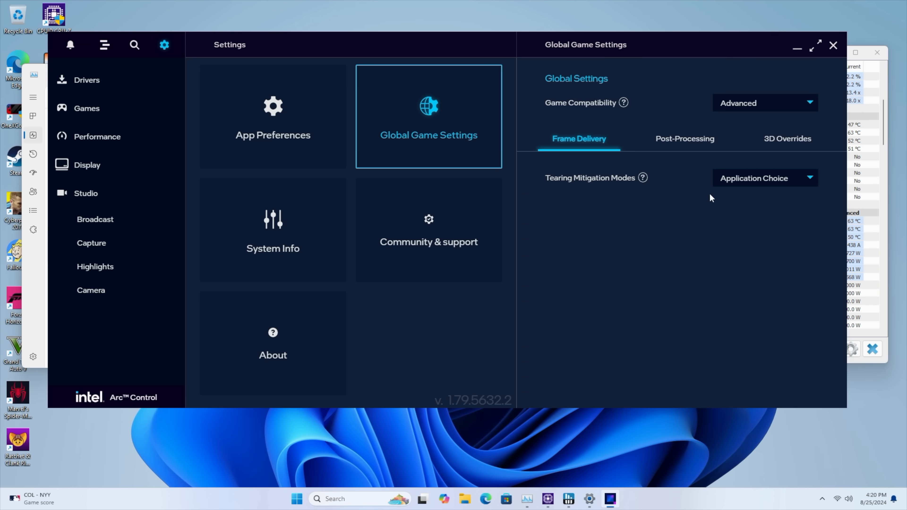
pyautogui.moveTo(330, 222)
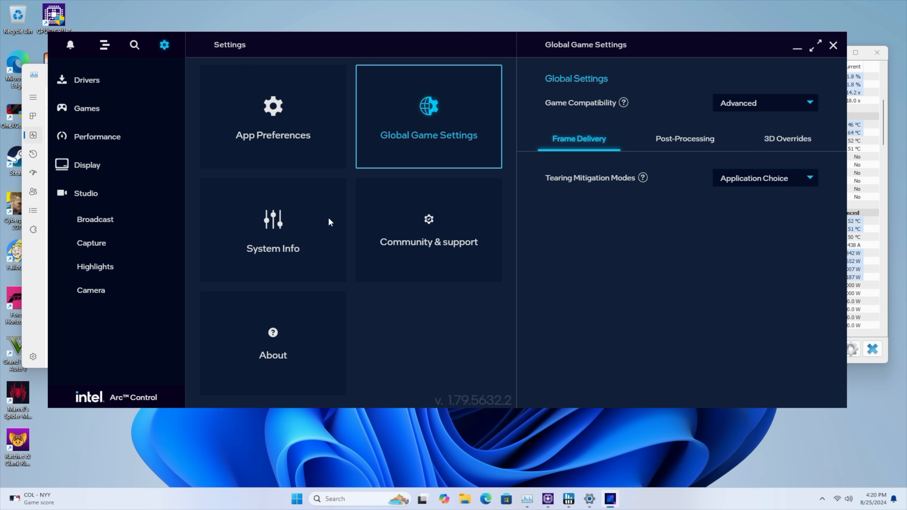
pyautogui.moveTo(652, 266)
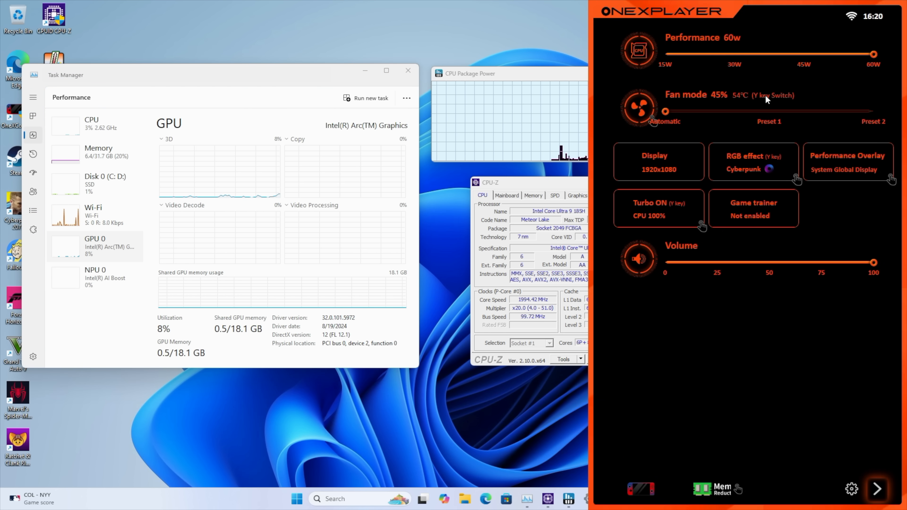
pyautogui.moveTo(836, 58)
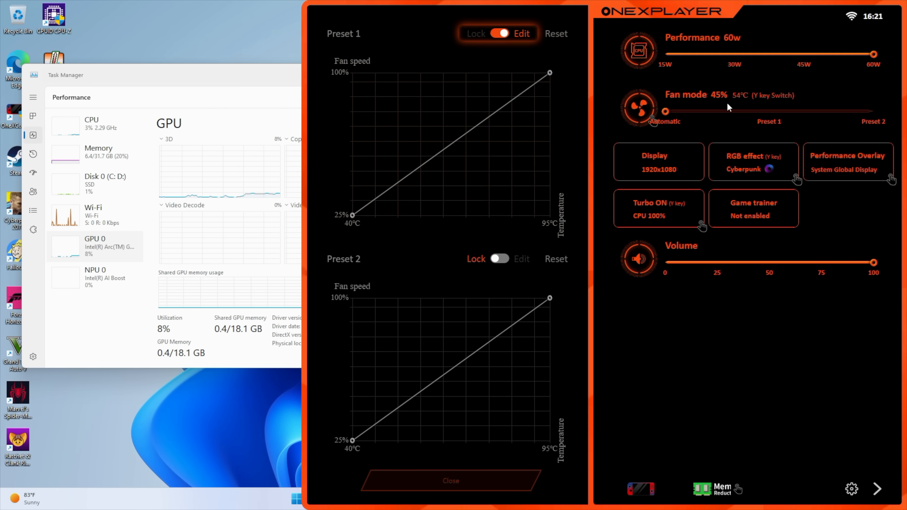
# Show the Fan mode section with the Preset 1 and Preset 2 fan curve editors
pyautogui.click(450, 480)
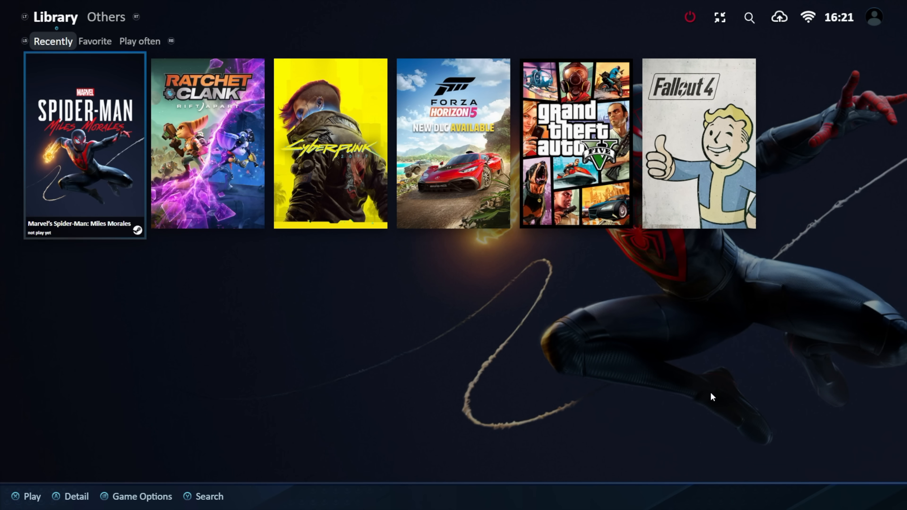
pyautogui.moveTo(805, 170)
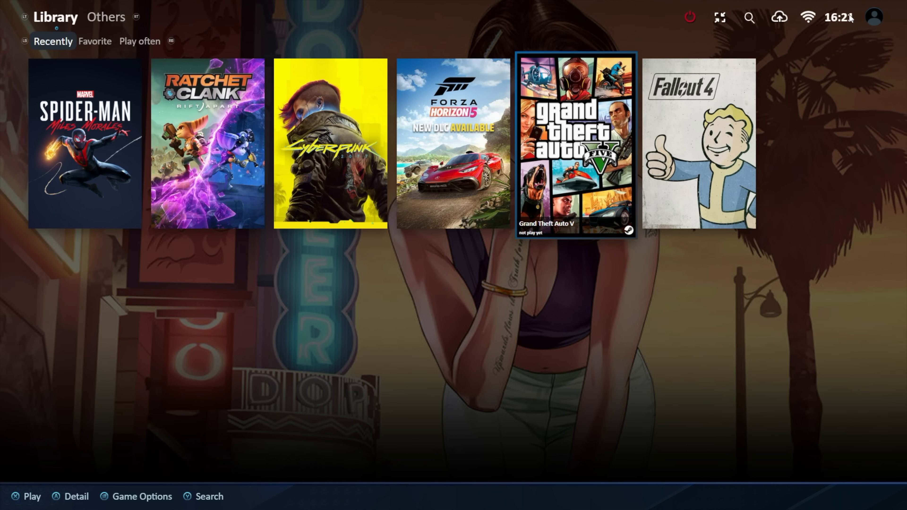
# Bring up the account options from the profile icon and check for a launcher update
pyautogui.click(873, 17)
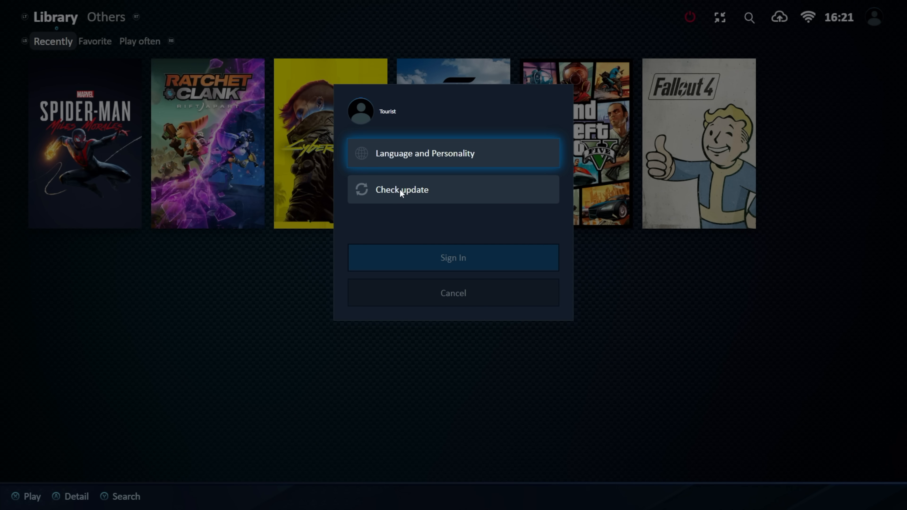
pyautogui.click(402, 189)
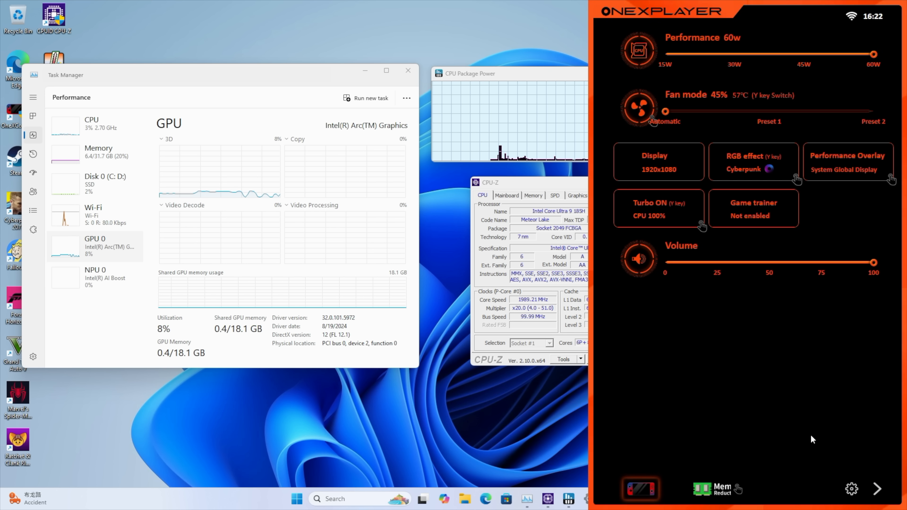
pyautogui.moveTo(897, 76)
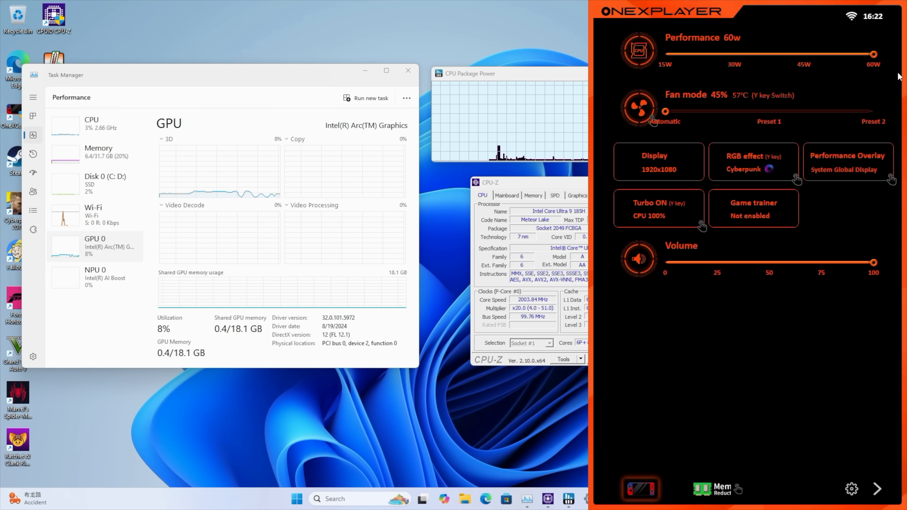